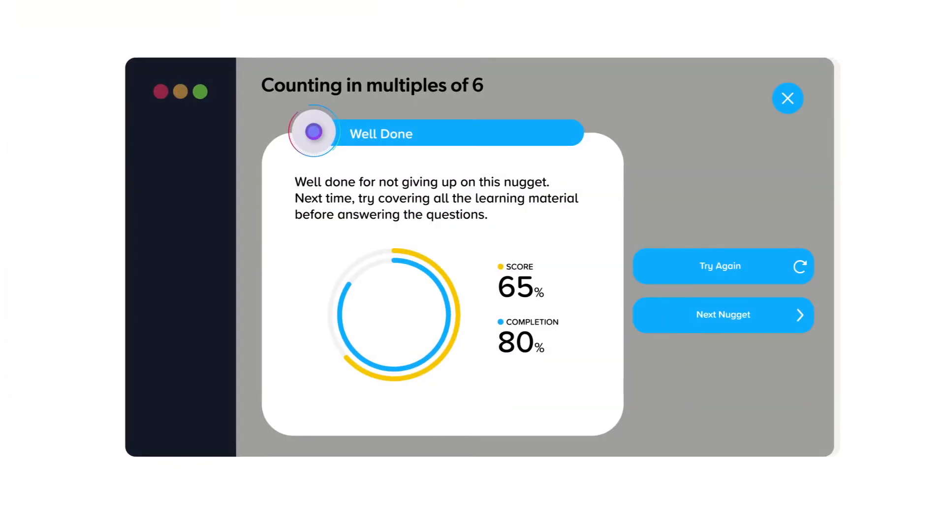
# - Leave the nugget results and view the Teacher Dashboard's Markbook of student progress
pyautogui.click(787, 99)
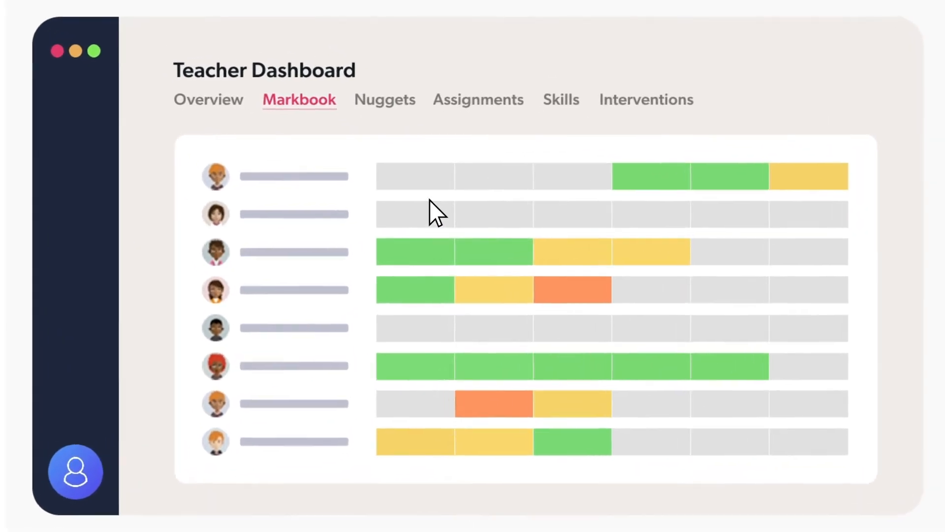
# - View per-student Nuggets results, then go to the student's My courses page
pyautogui.click(384, 99)
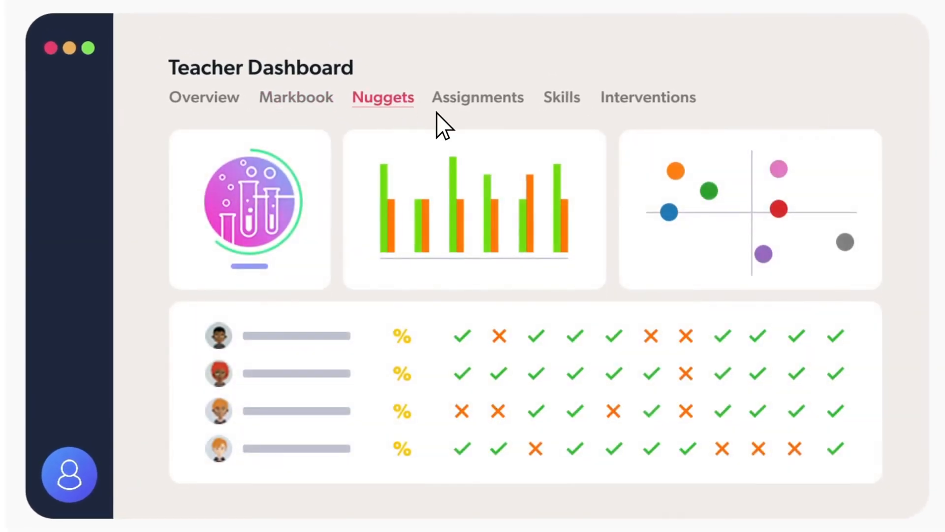
pyautogui.moveTo(624, 105)
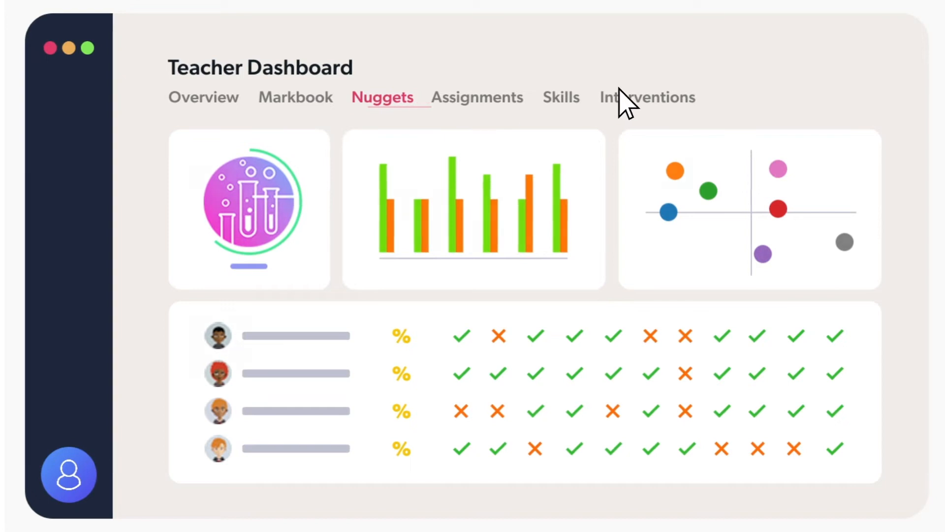
pyautogui.click(647, 97)
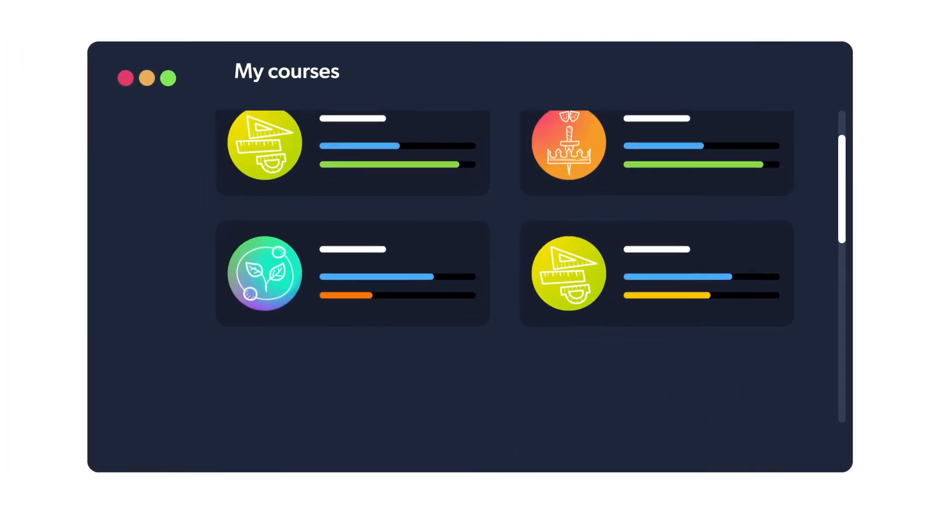
# - Scroll through the remaining courses to reach the Assignments 'Tonight's homework' card
pyautogui.scroll(-3)
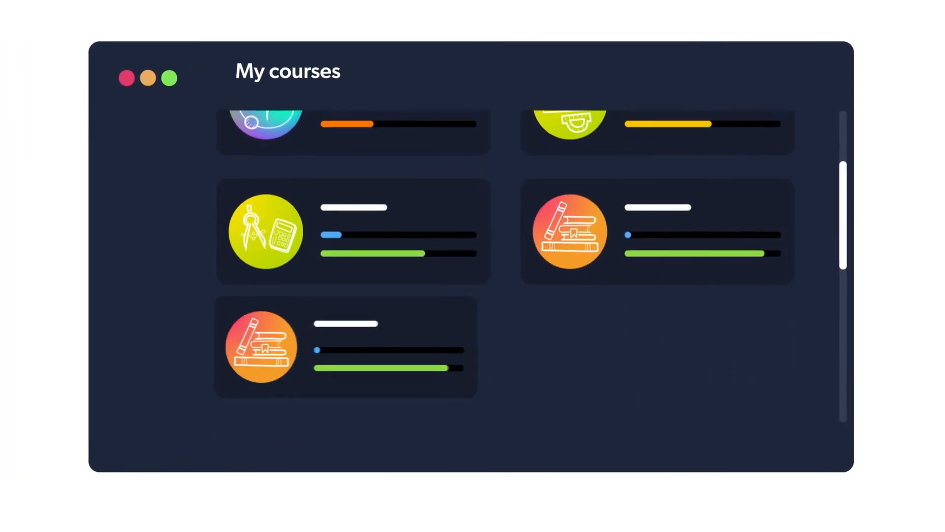
pyautogui.scroll(-3)
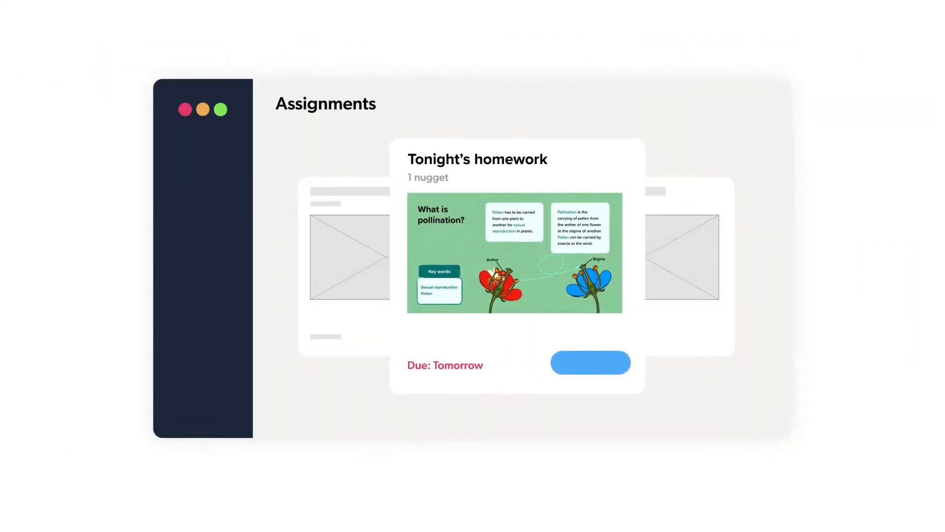
# - Start the homework nugget to show its Earth-orbits-the-Sun lesson slides
pyautogui.click(590, 362)
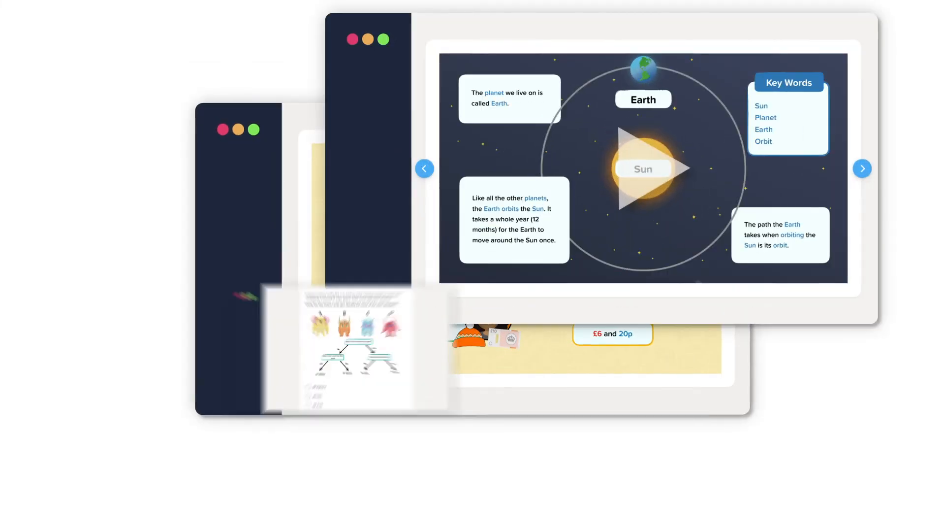